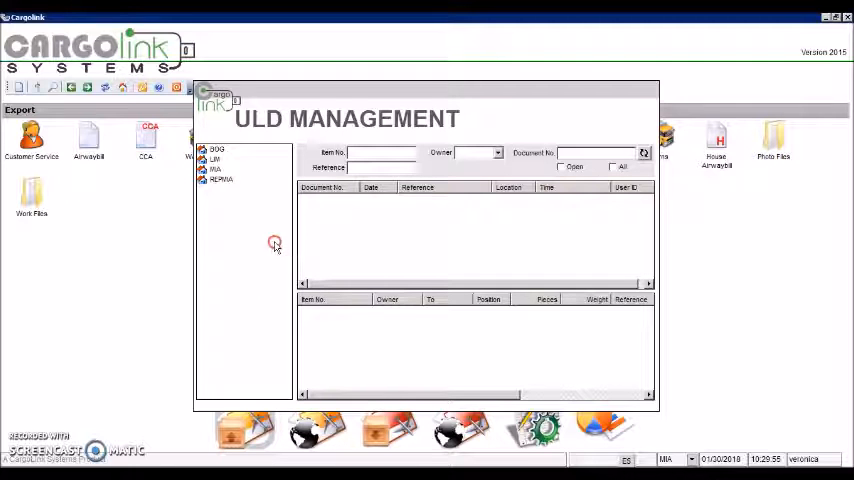
Create a blank ULD document from the ULD Management tree's context menu.
right_click(275, 244)
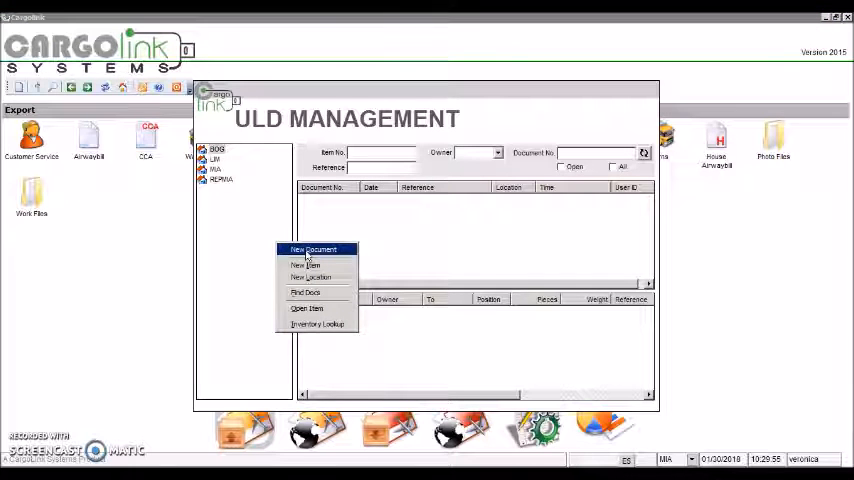
left_click(314, 249)
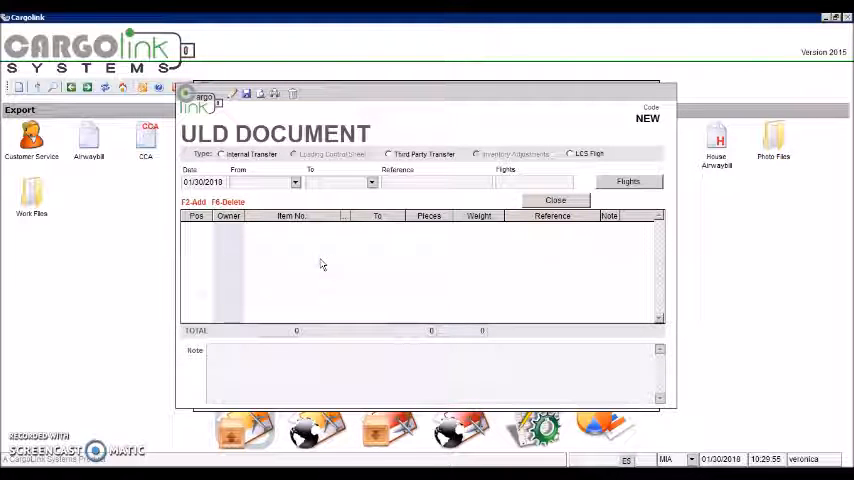
Set the document to Third Party Transfer with From MIA and To REPMIA.
left_click(397, 153)
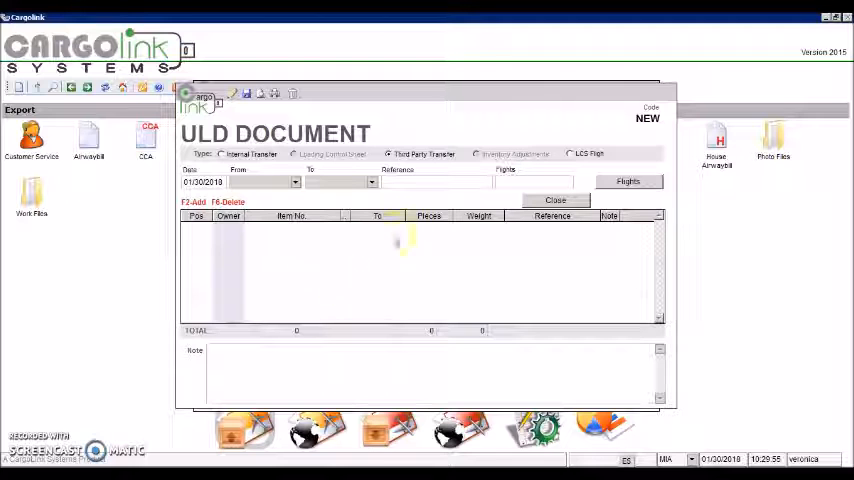
left_click(296, 181)
type("REP")
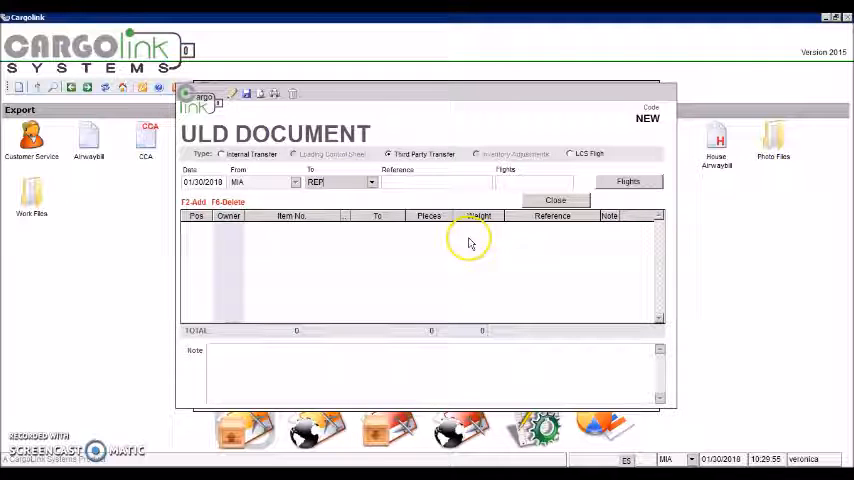
left_click(371, 181)
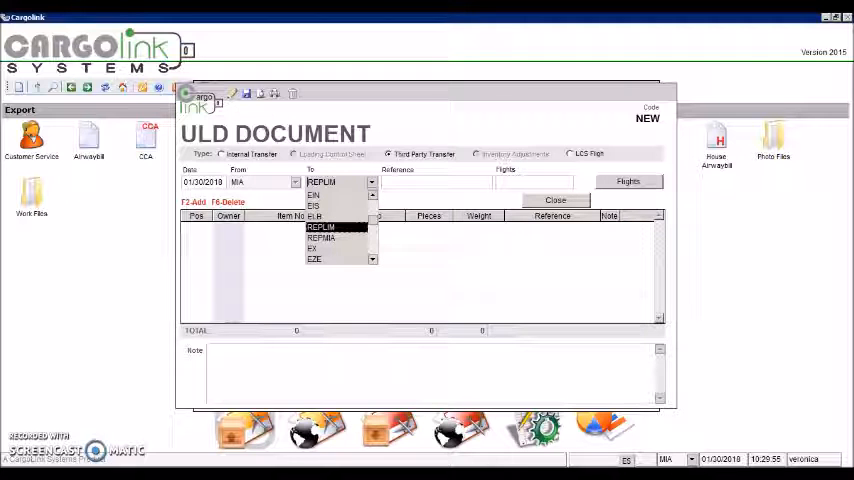
left_click(322, 238)
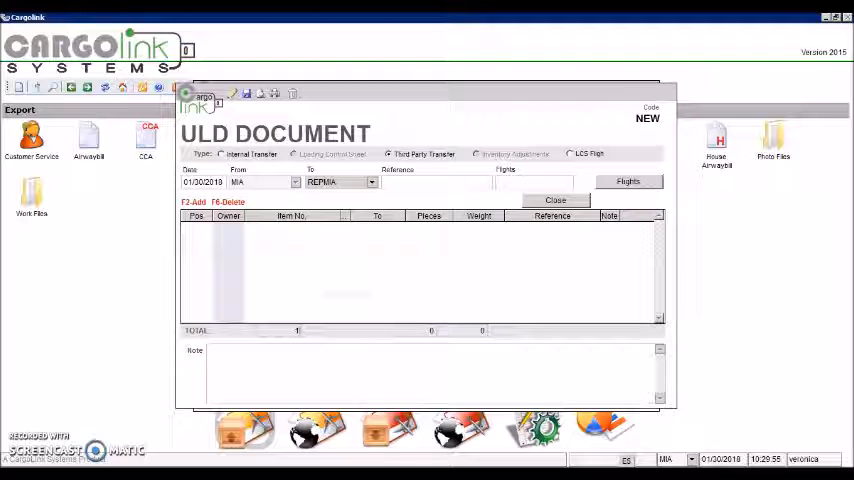
Add a line with ULD PLA43545XX and confirm adding it.
left_click(193, 201)
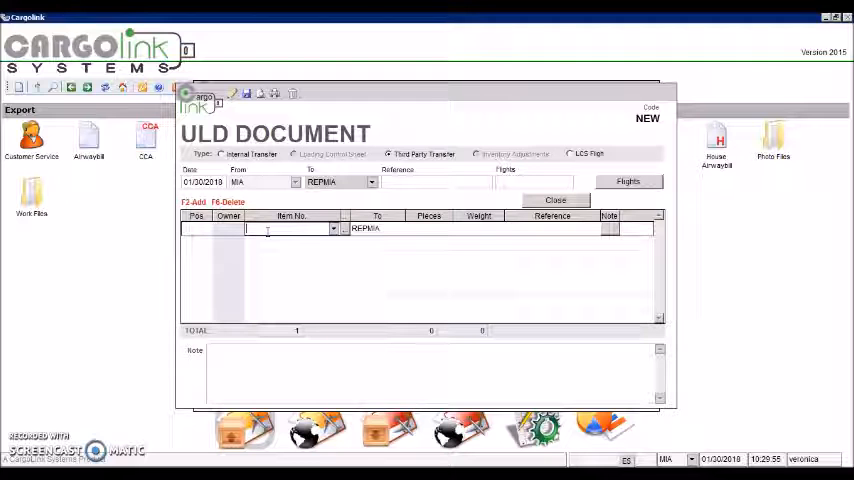
type("H")
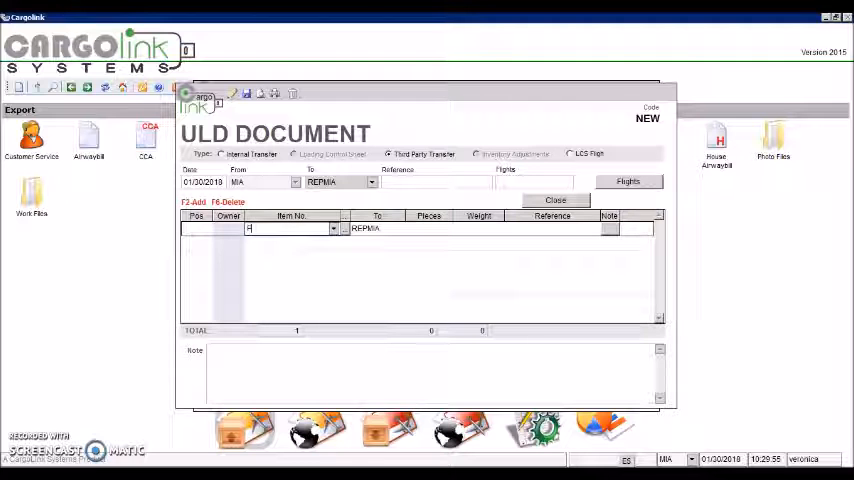
type("PLA43545XX")
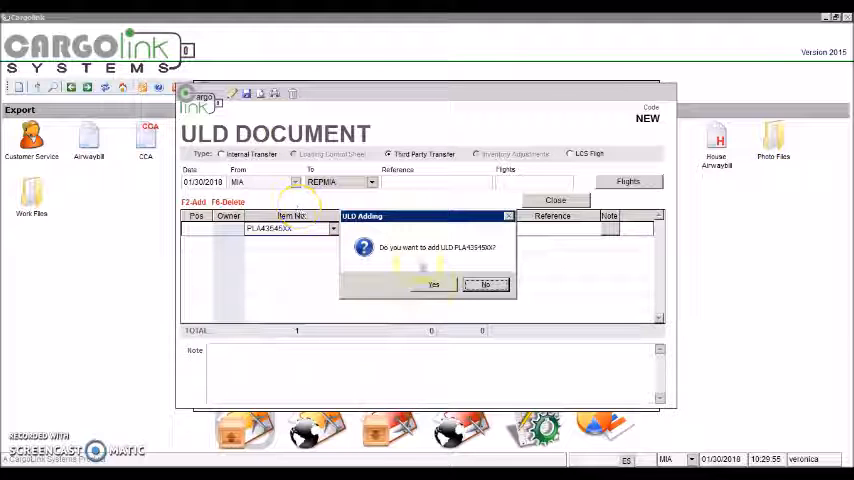
left_click(433, 284)
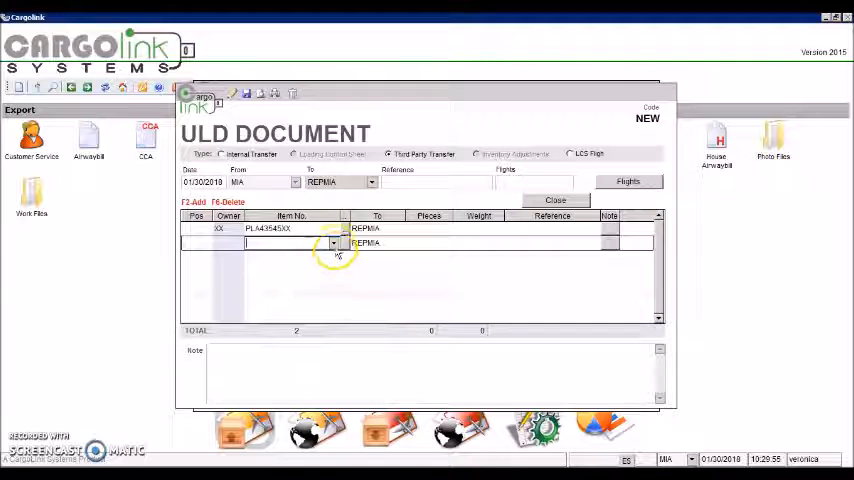
Select PMC12345XX on the second line and approve moving it from LIM to MIA.
left_click(334, 243)
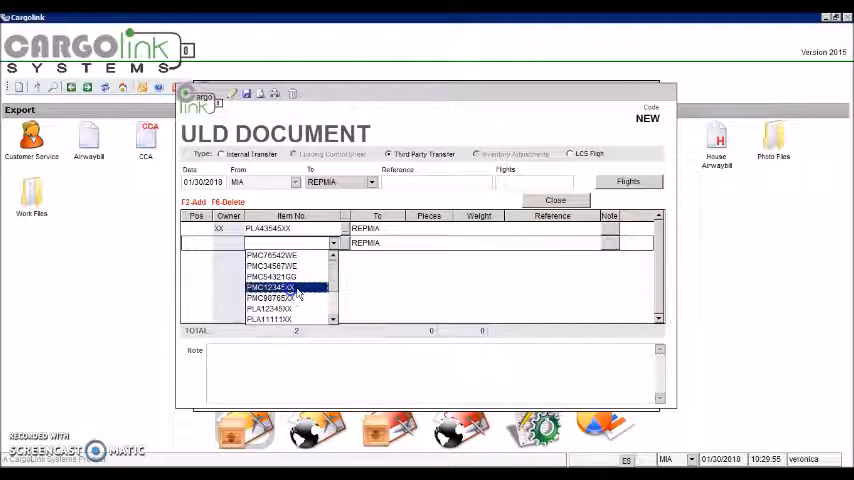
left_click(270, 288)
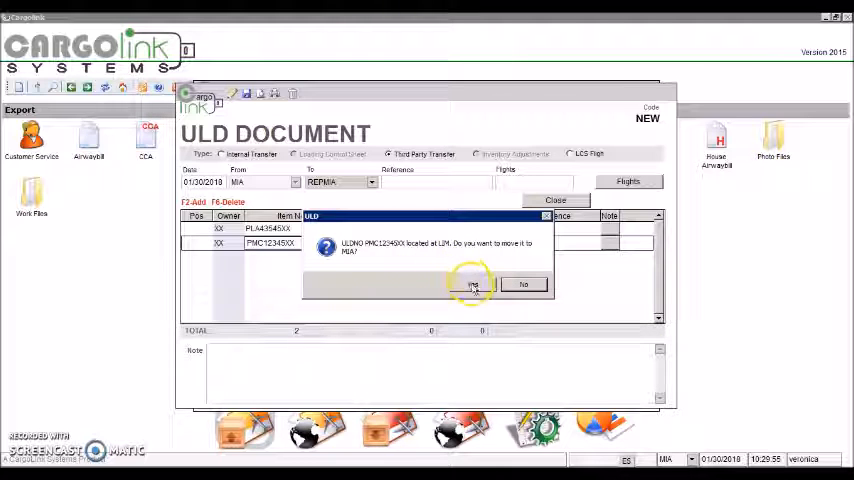
left_click(470, 283)
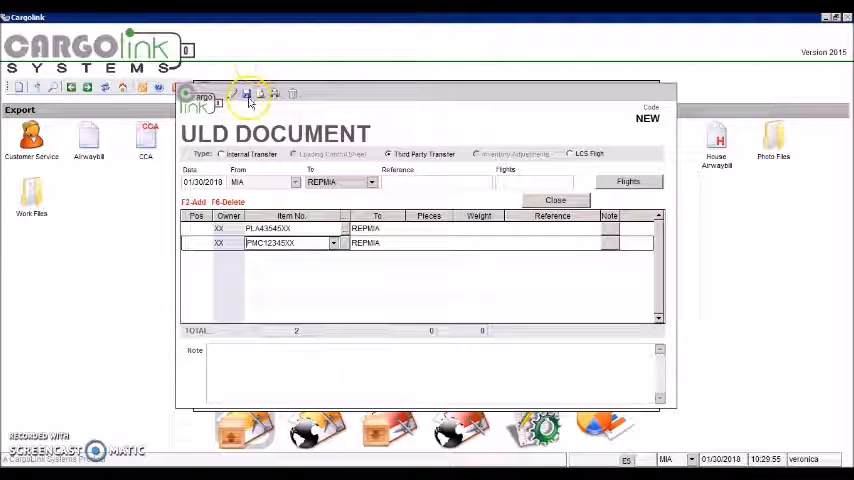
left_click(248, 94)
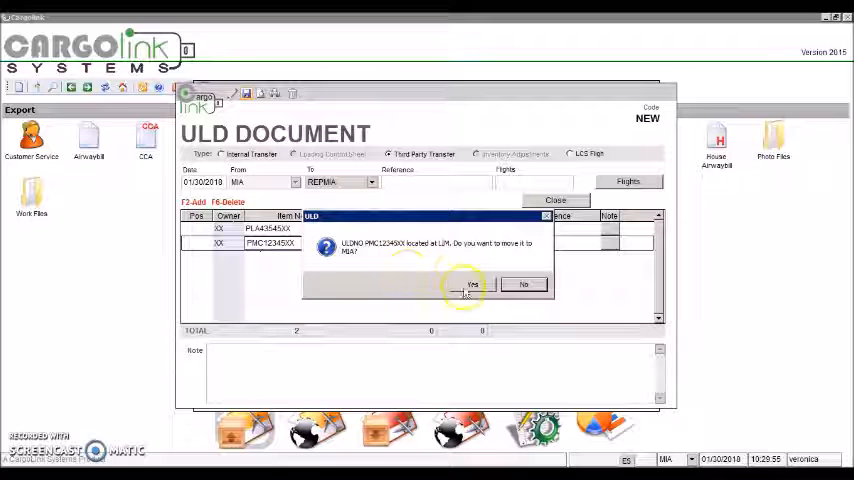
left_click(468, 284)
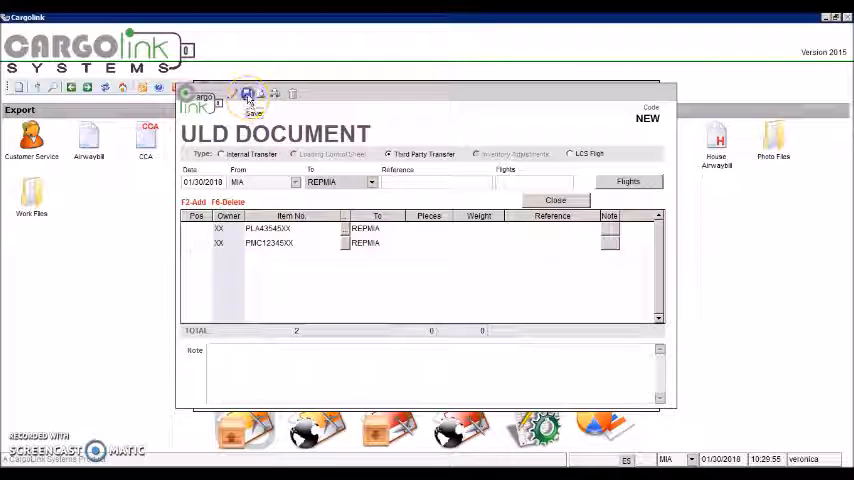
left_click(247, 93)
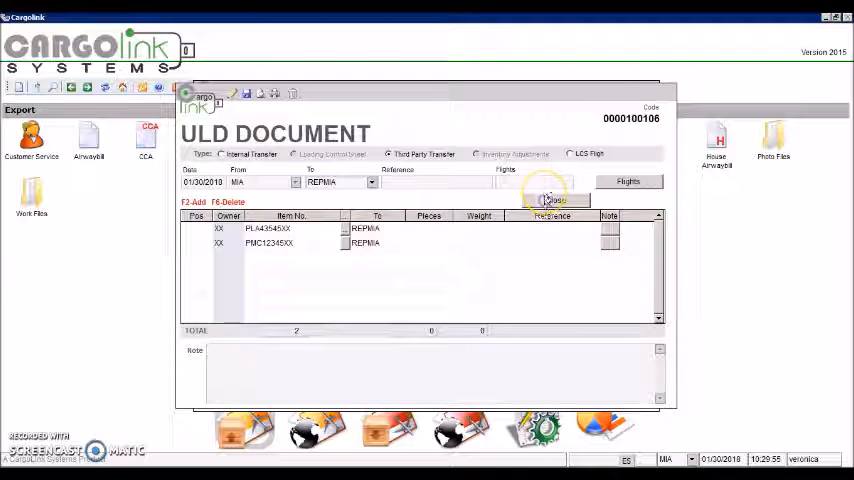
left_click(555, 200)
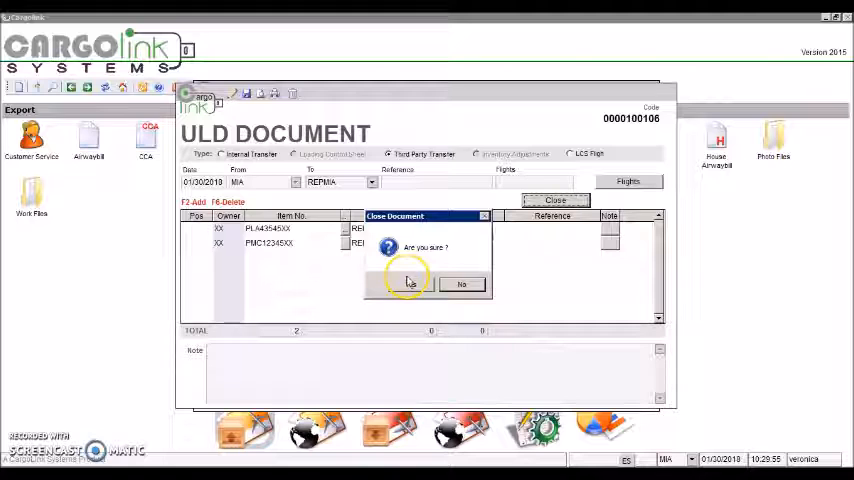
left_click(408, 283)
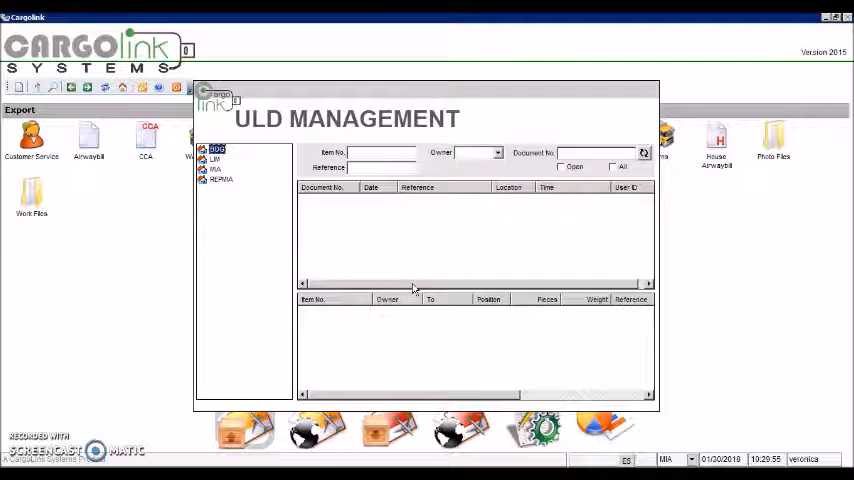
Create another ULD document as a Third Party Transfer with origin REPMIA.
right_click(255, 285)
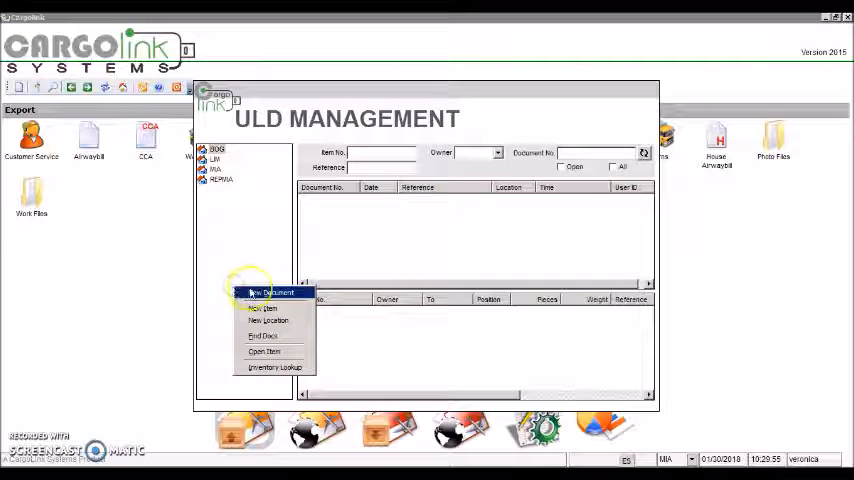
left_click(270, 292)
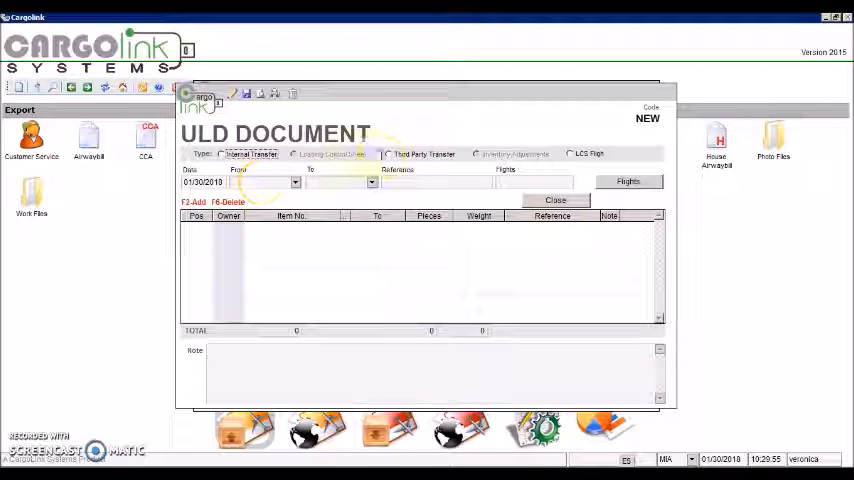
left_click(390, 153)
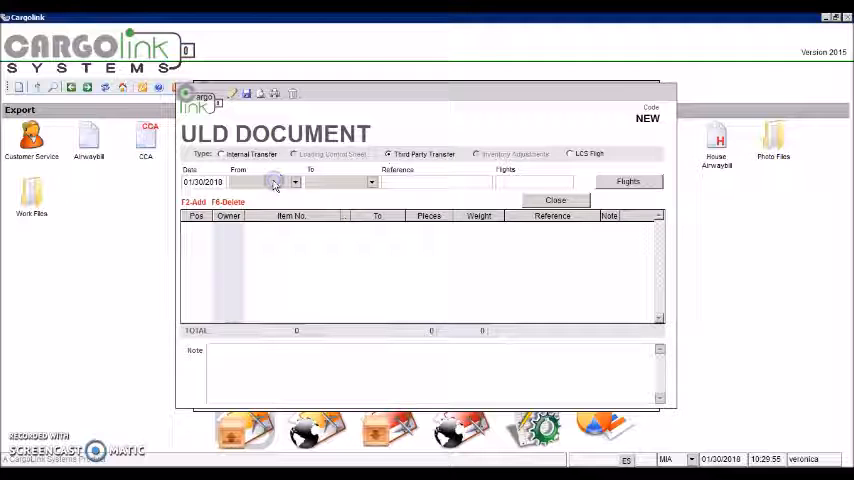
type("RE")
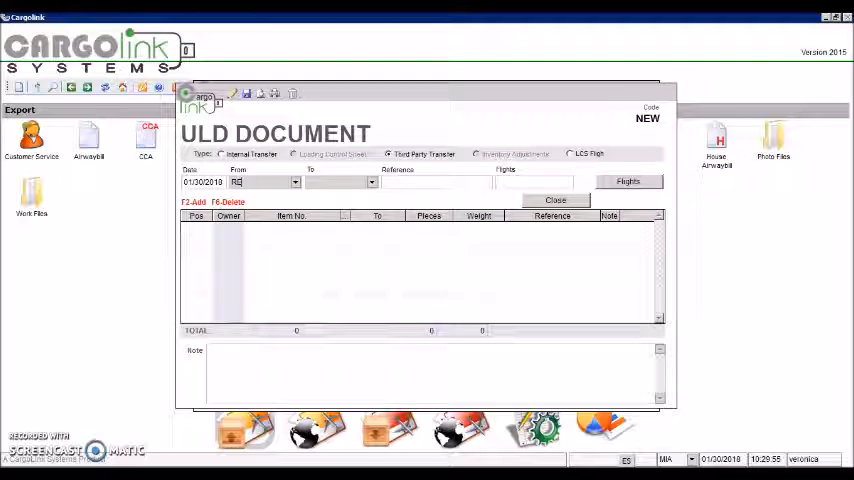
type("REPMIA")
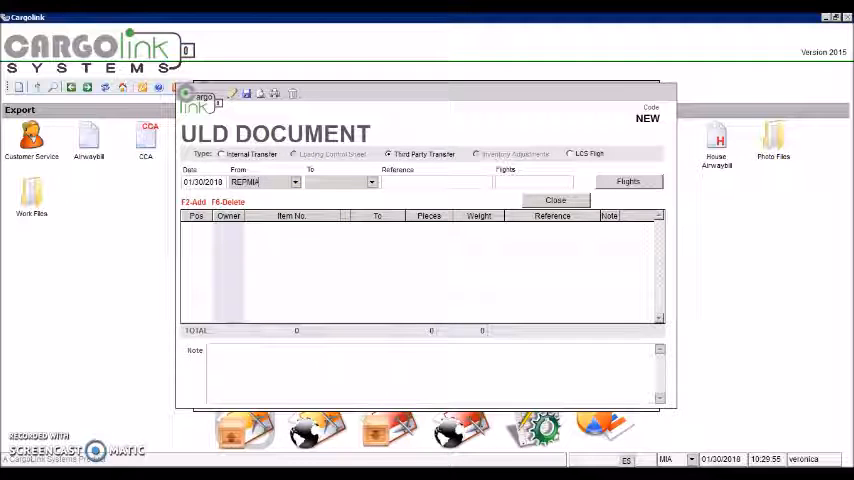